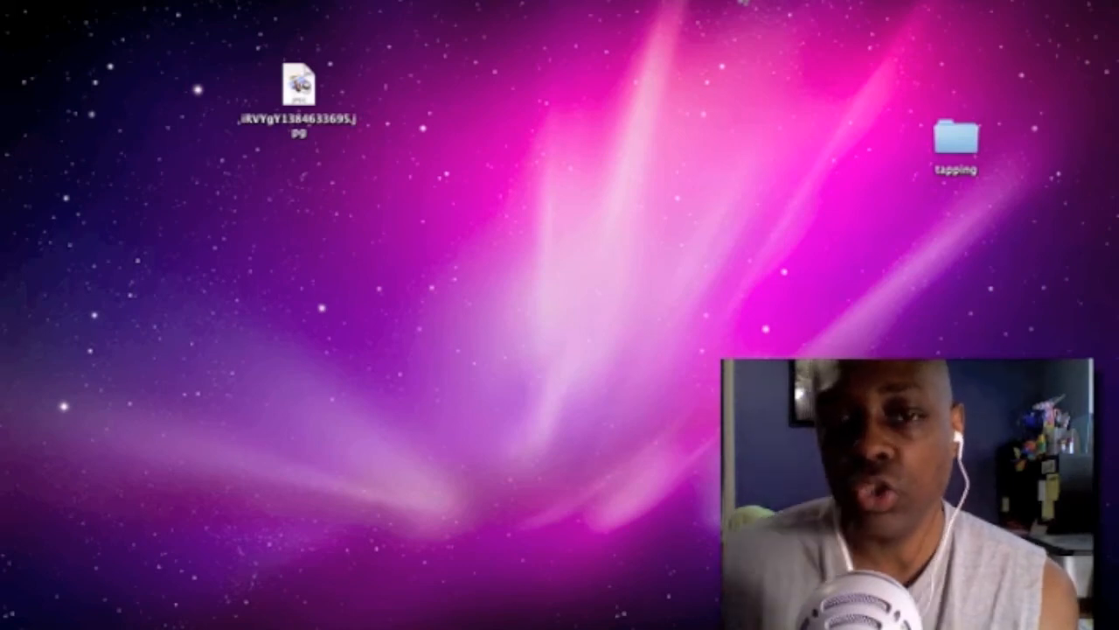
mouse_move(808, 270)
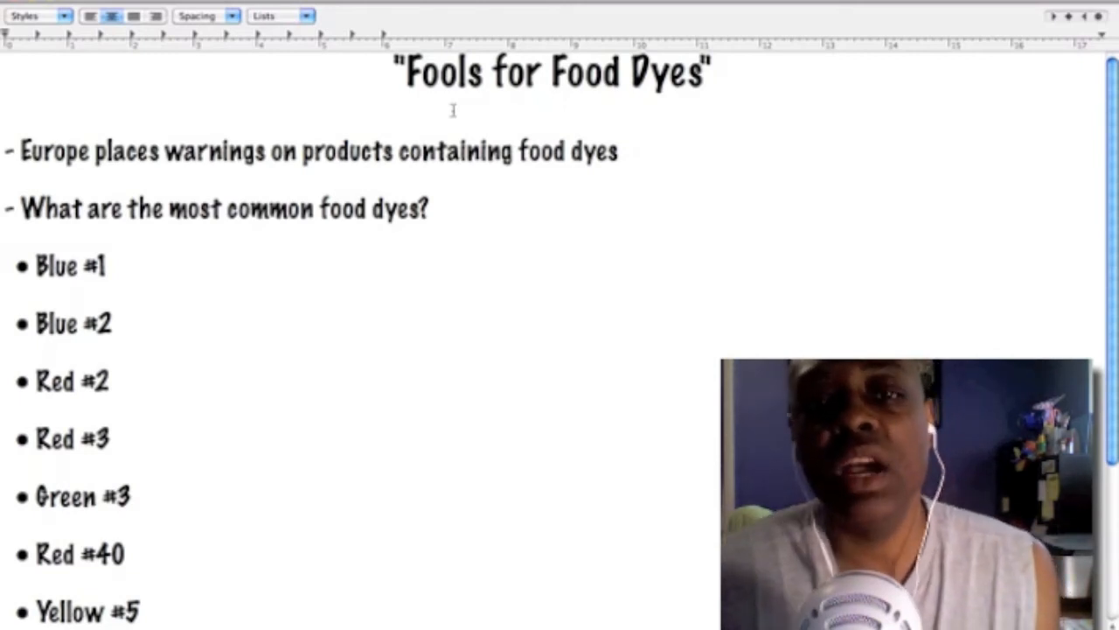
Select the word 'hyperactivity' in the 'Food dyes are linked to' line of the notes.
left_click(553, 114)
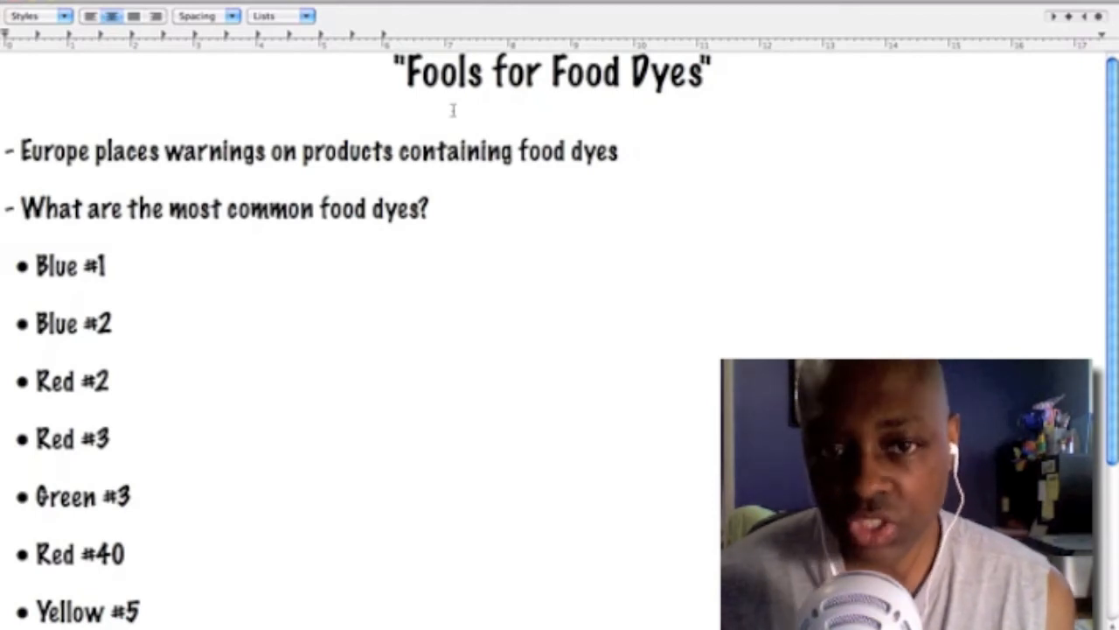
left_click(553, 114)
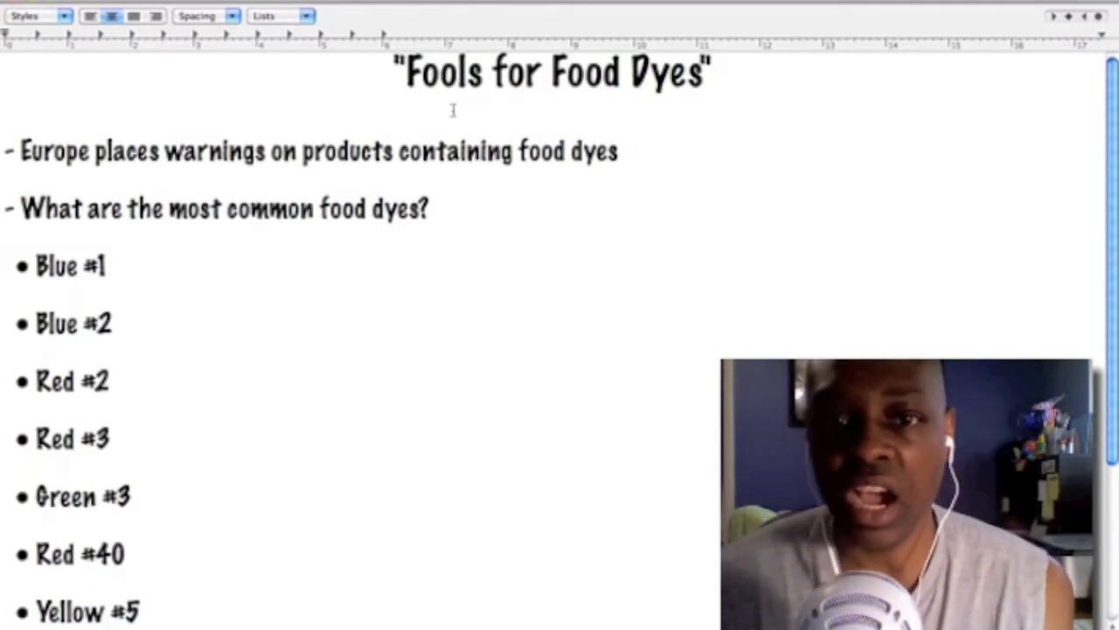
left_click(552, 114)
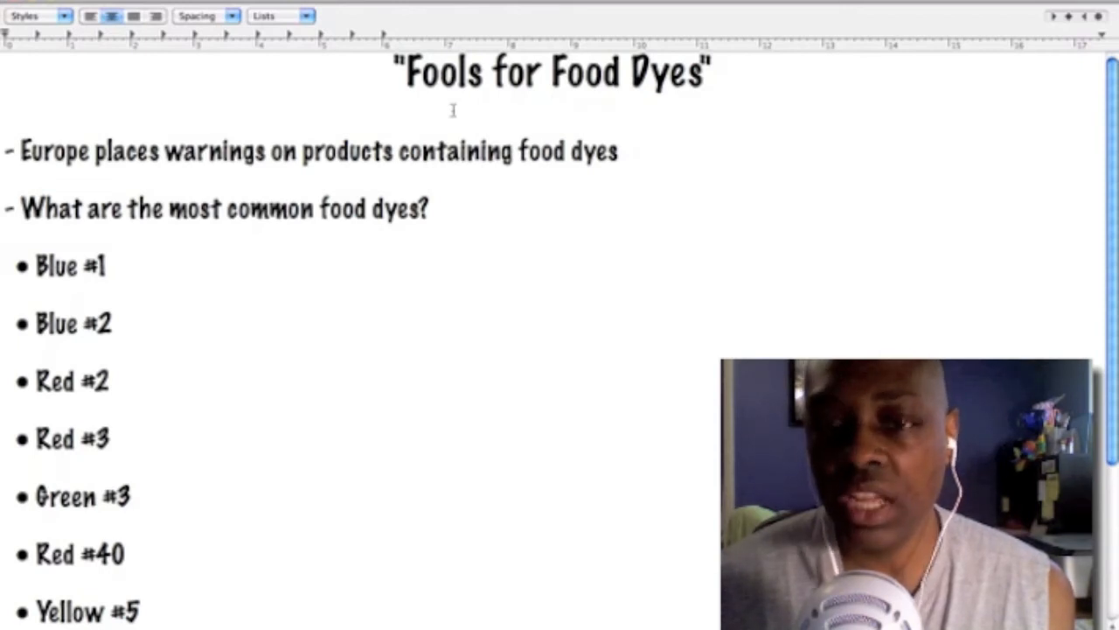
left_click(552, 114)
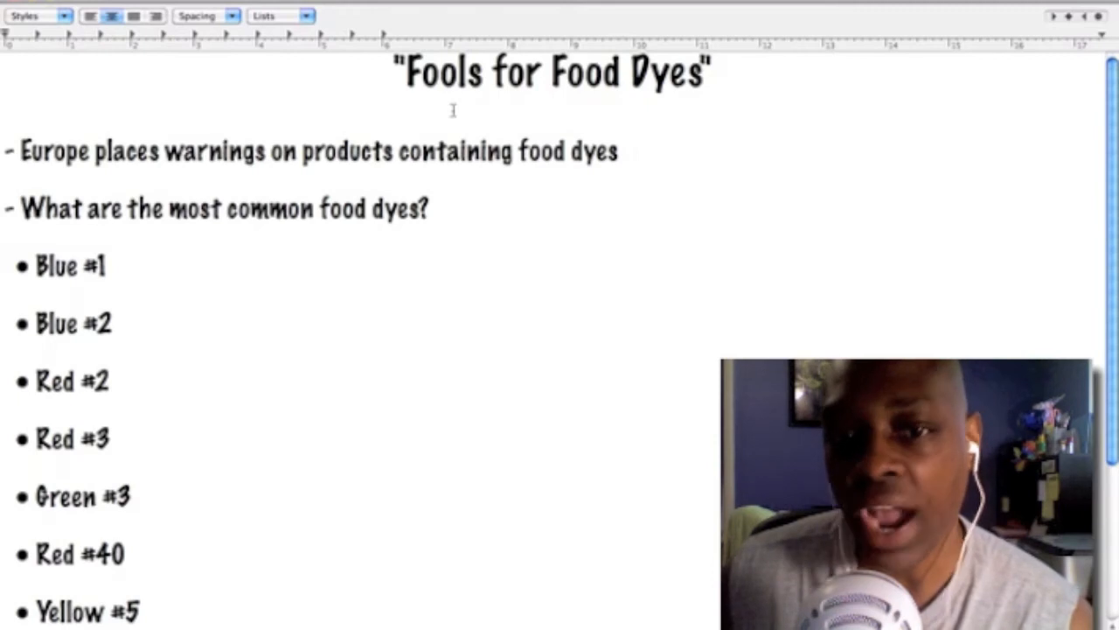
left_click(553, 112)
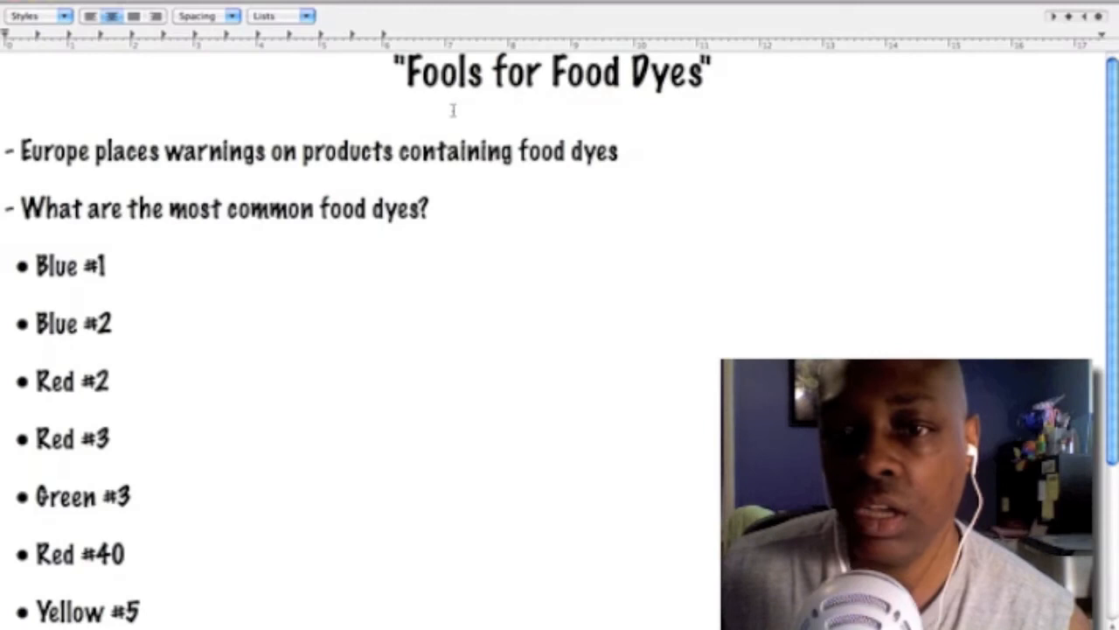
left_click(553, 113)
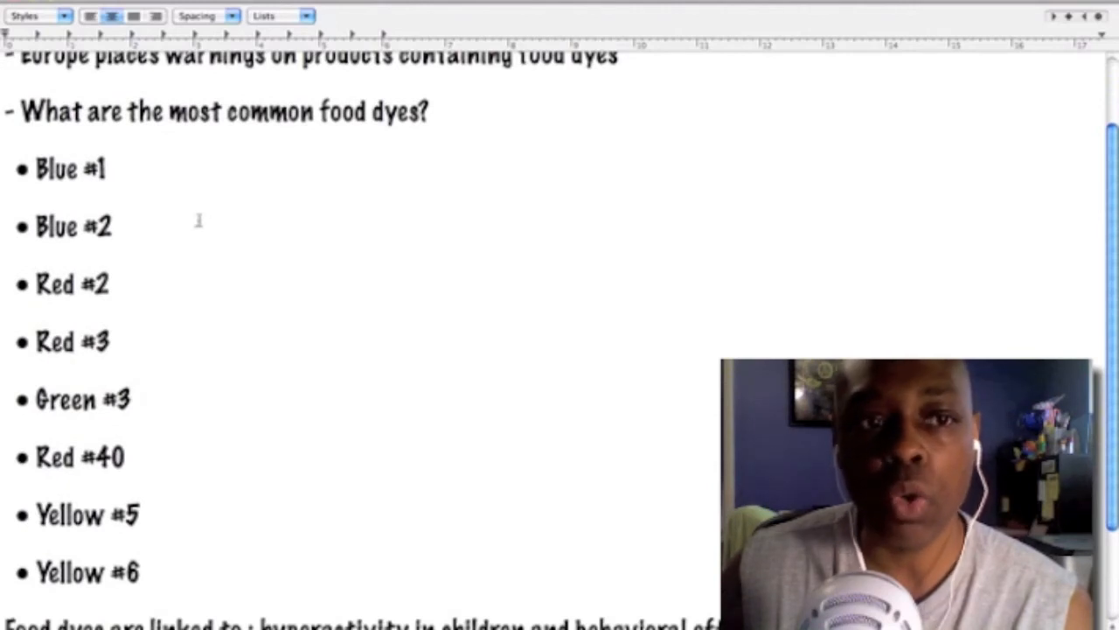
scroll("down", 3)
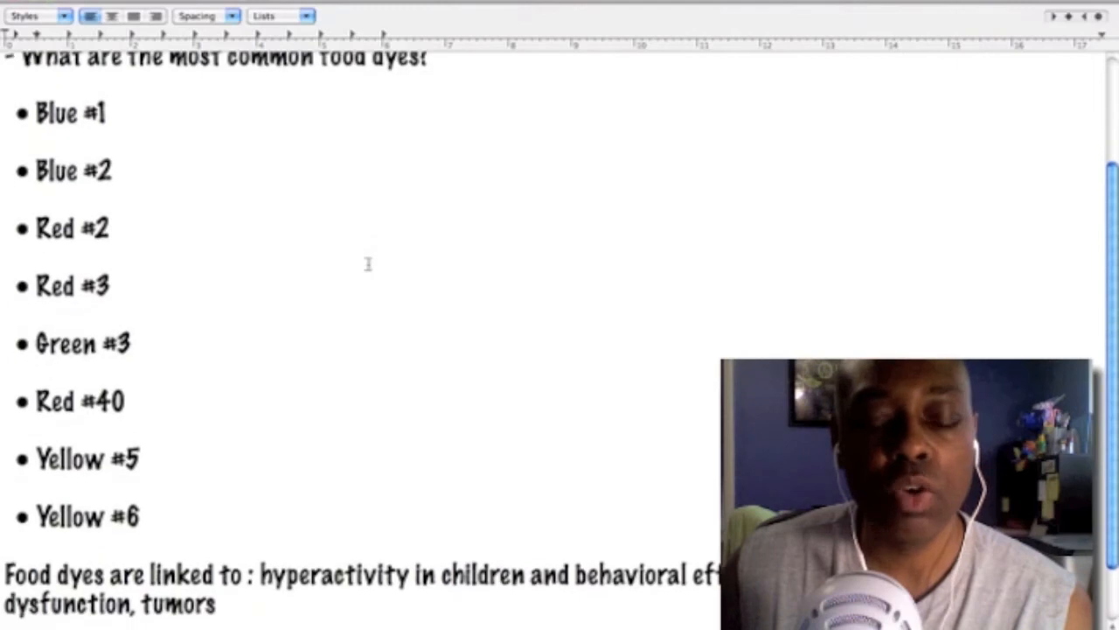
scroll("down", 3)
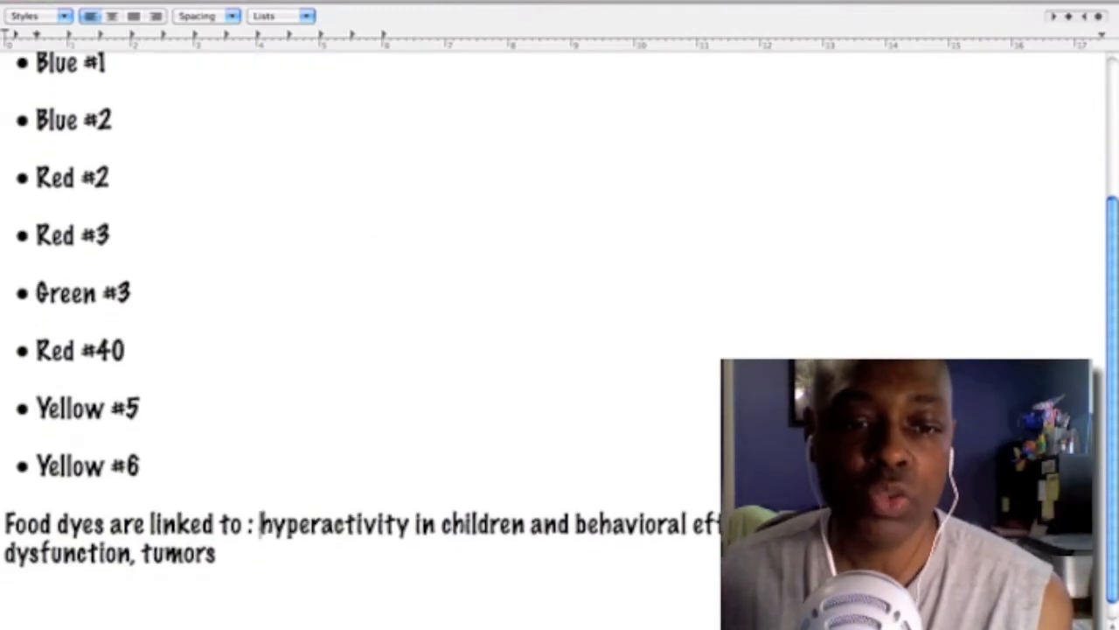
double_click(315, 524)
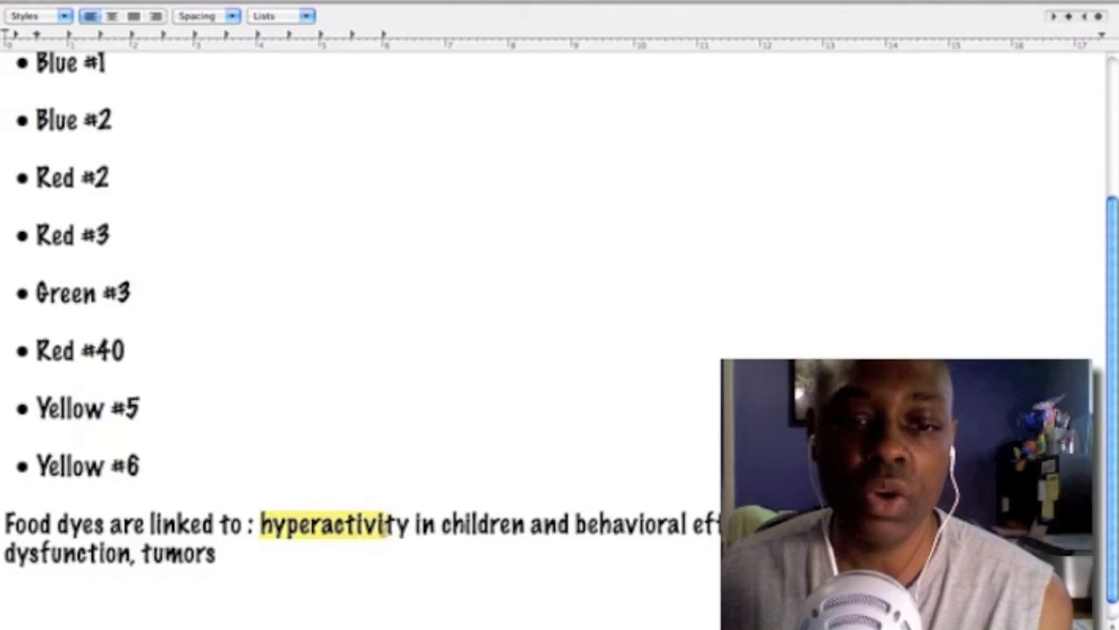